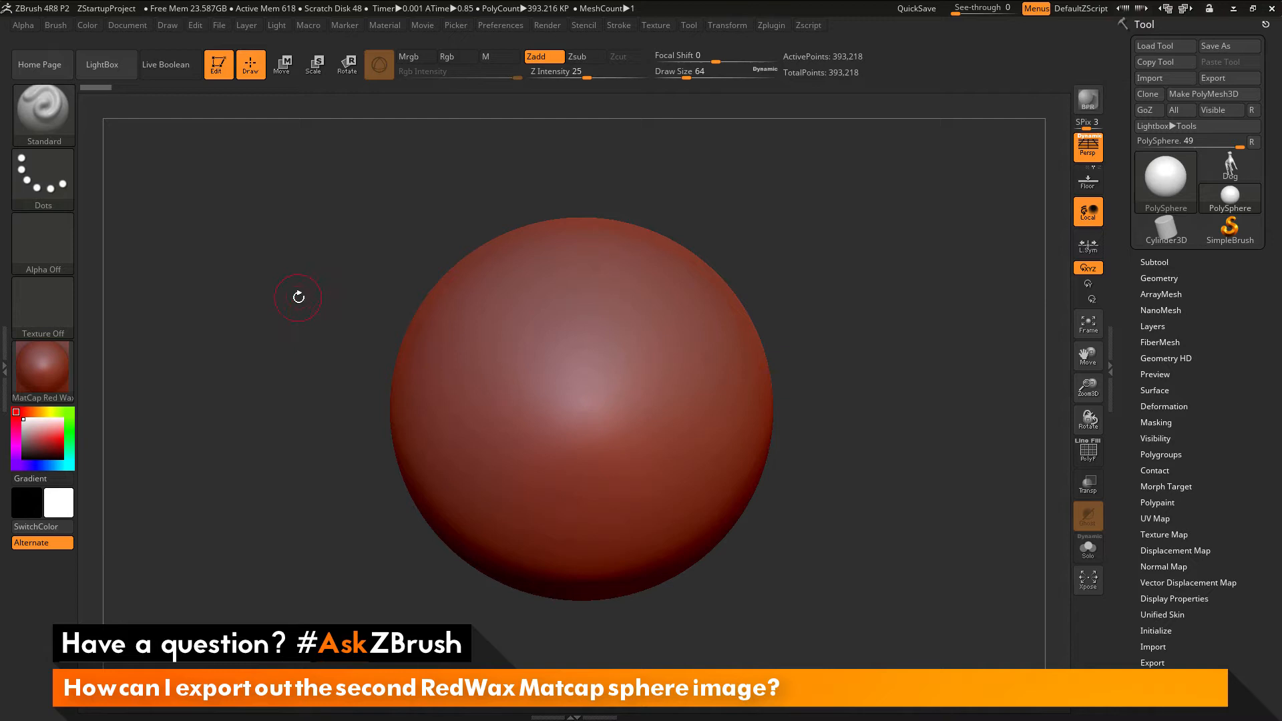
Show the MatCap Red Wax material's Wax Modifiers settings in the Material palette.
left_click(385, 26)
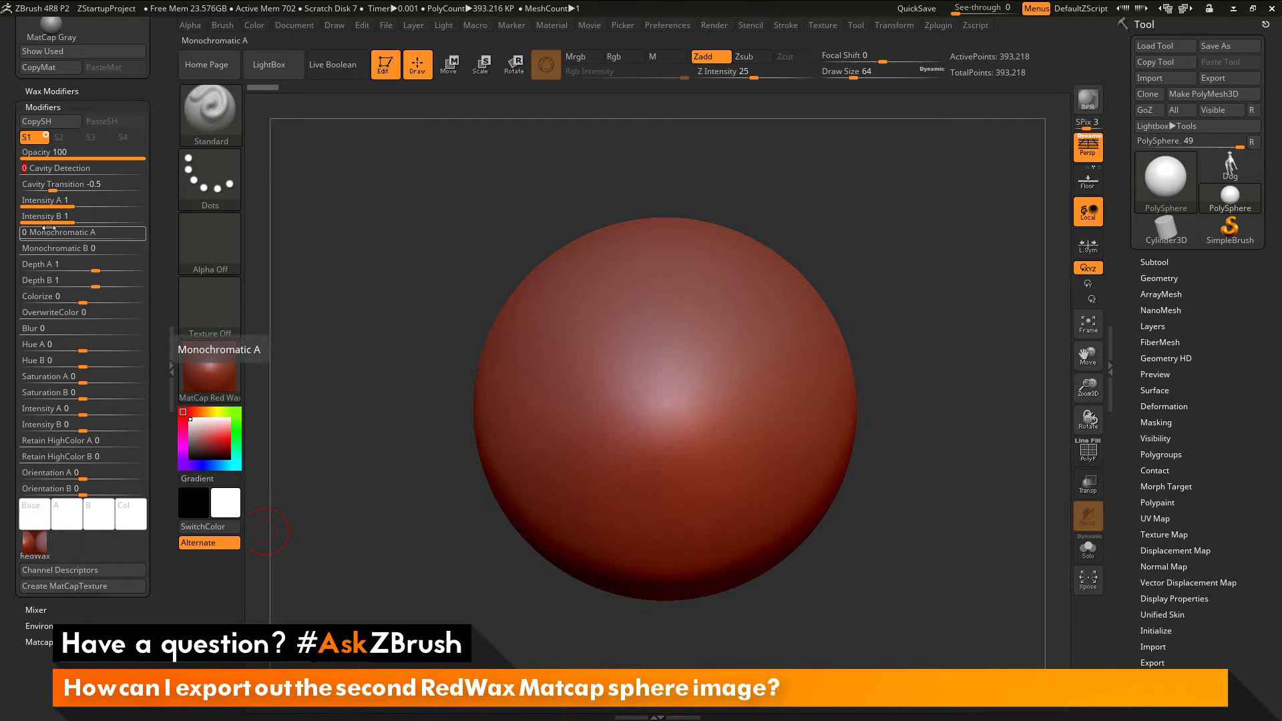
Push the RedWax Cavity Transition slider up to 1 for a soft pink sphere.
left_click_drag(48, 185, 119, 185)
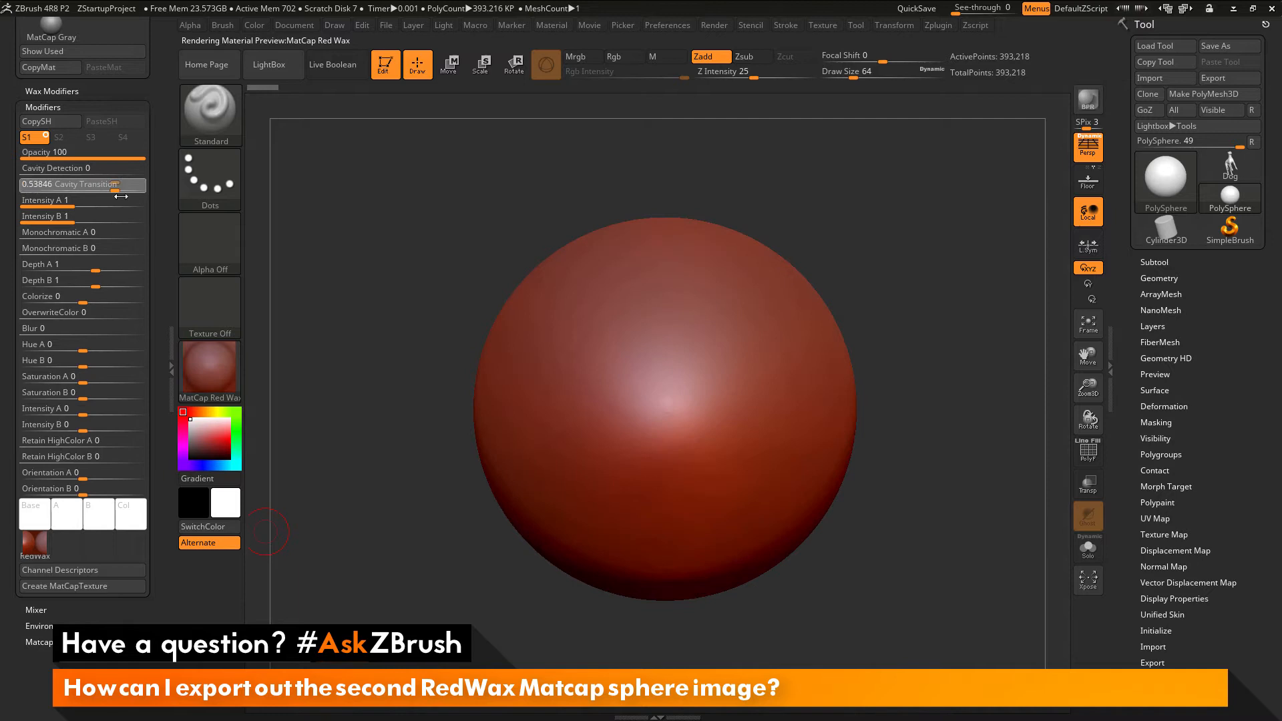
left_click_drag(49, 185, 122, 184)
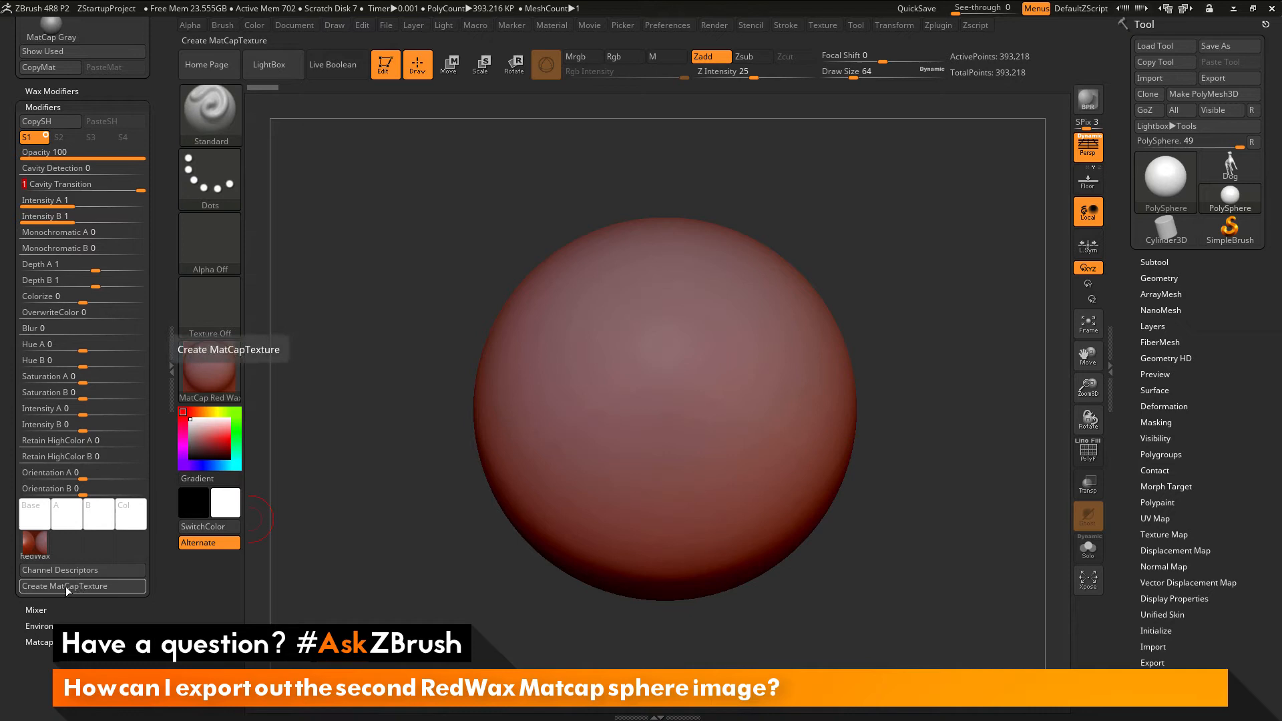
Create a MatCap texture from the pink RedWax material.
left_click(81, 586)
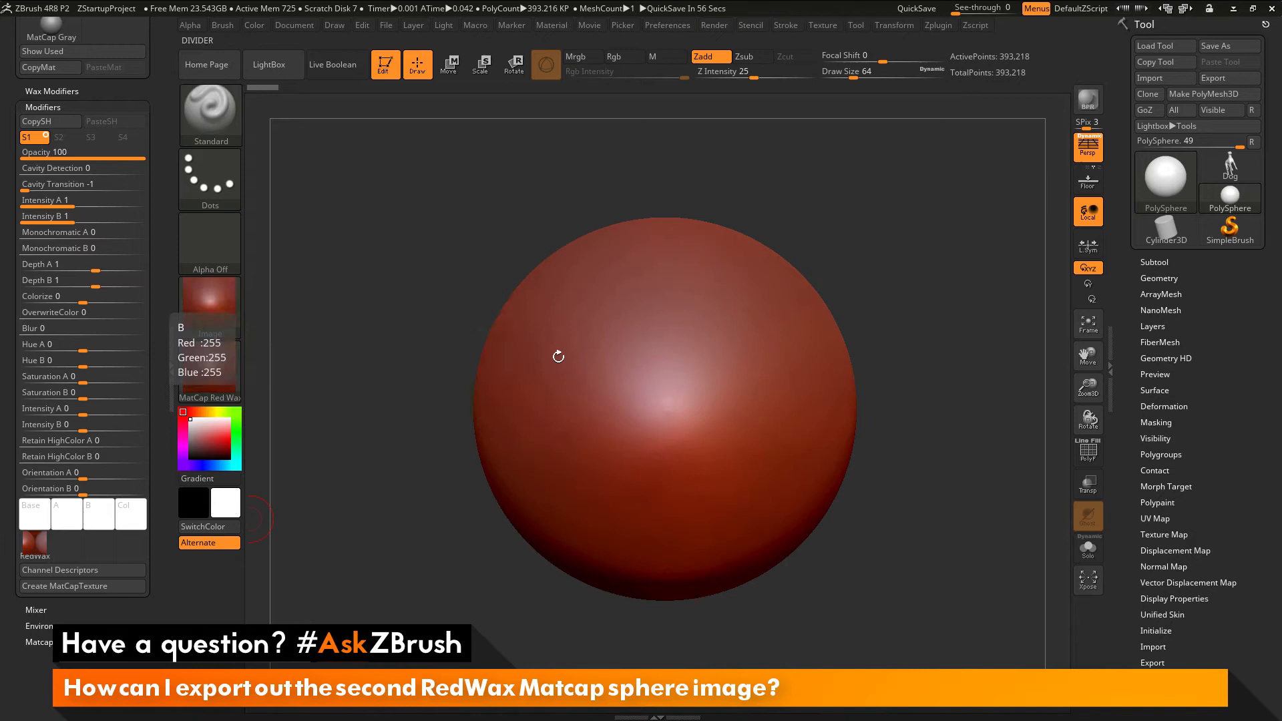
Set RedWax Cavity Transition back to -1 for the deep glossy red look.
left_click_drag(558, 356, 920, 452)
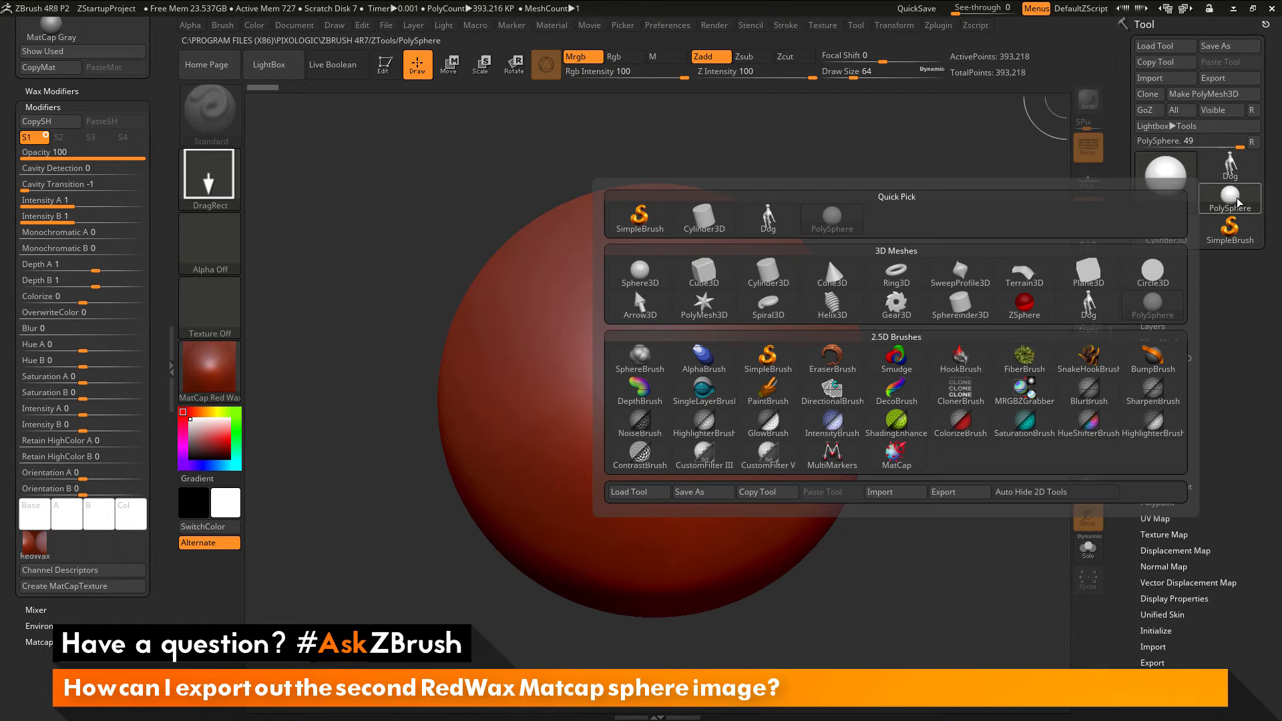
Switch the active tool to MRGBZGrabber from the 2.5D Brushes.
left_click(1023, 383)
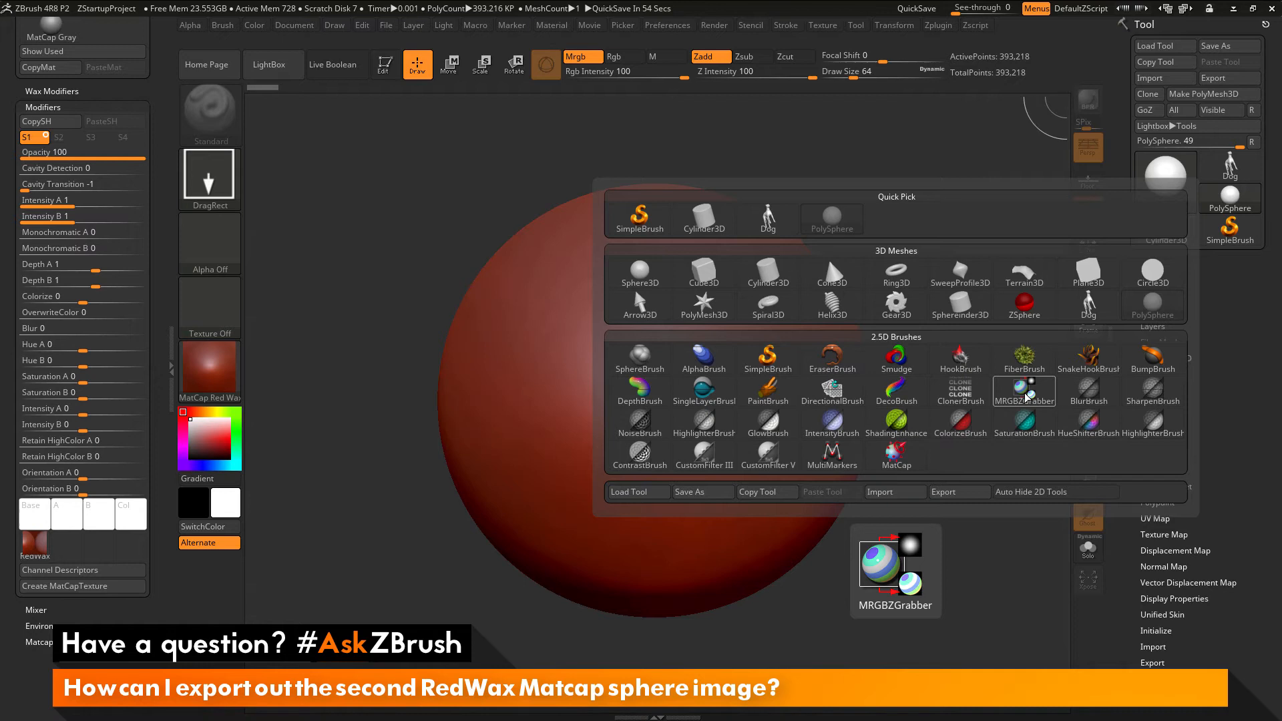
left_click(1023, 392)
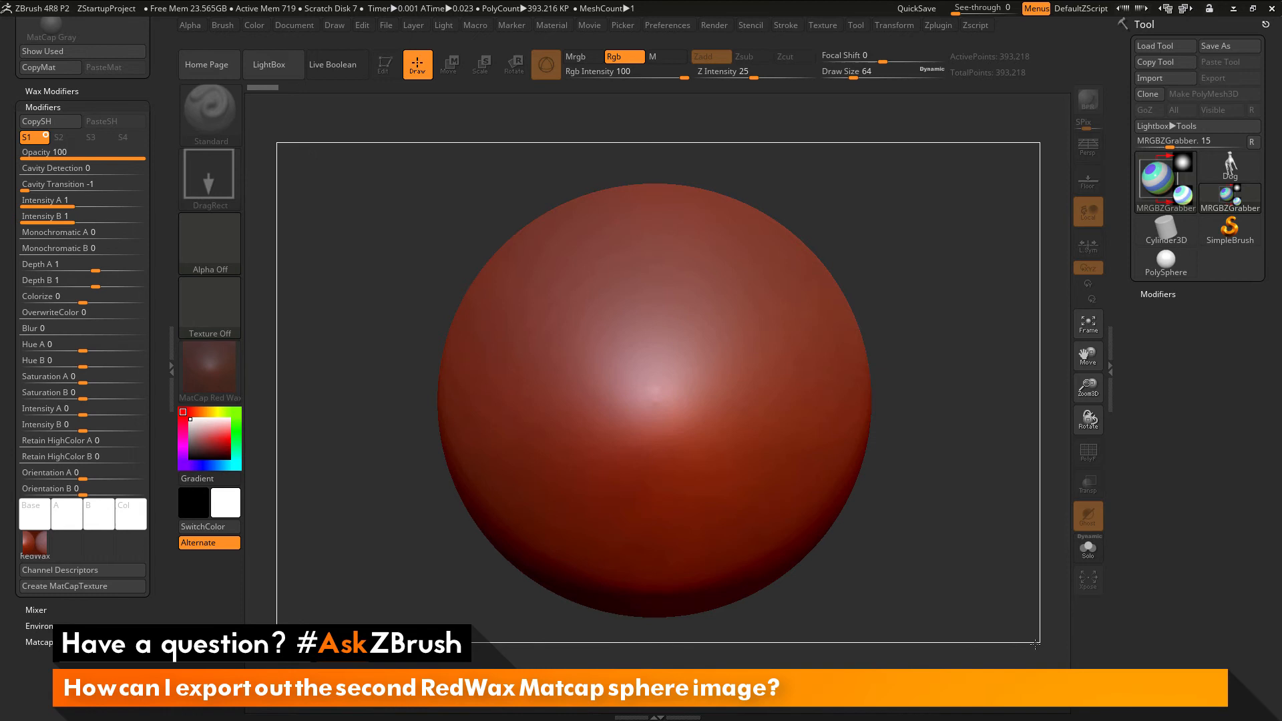
mouse_move(209, 307)
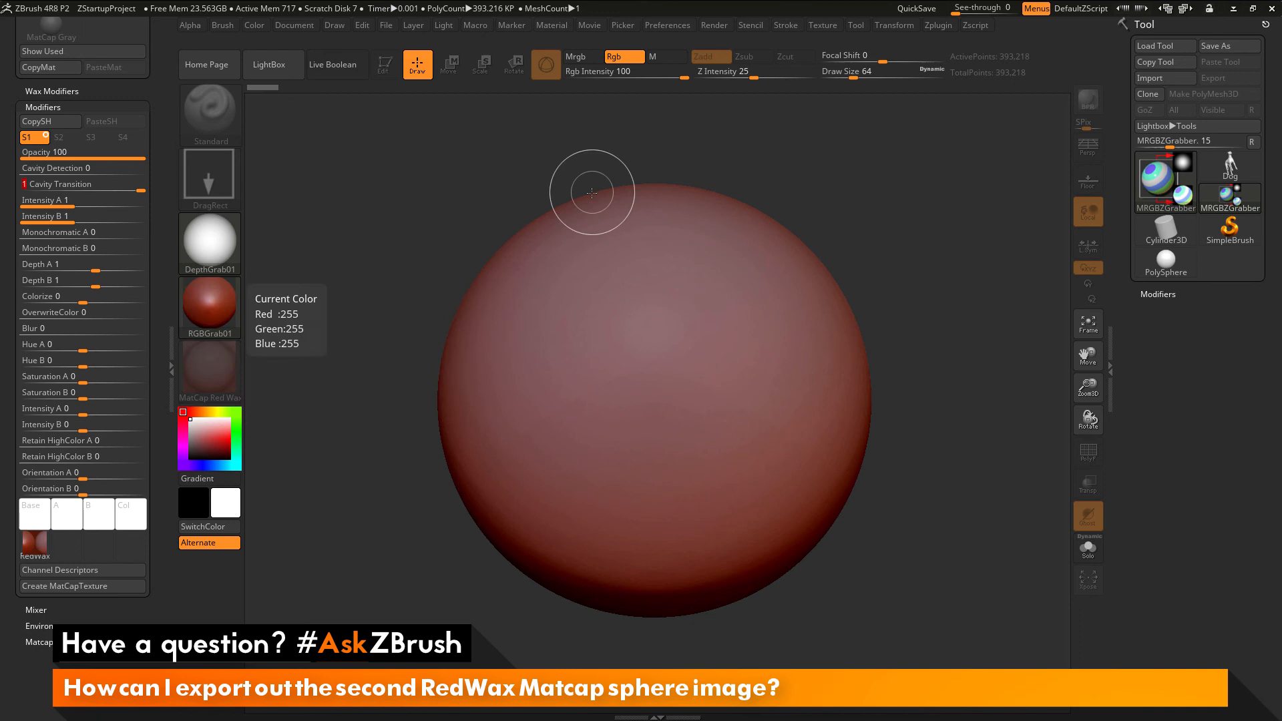
mouse_move(820, 271)
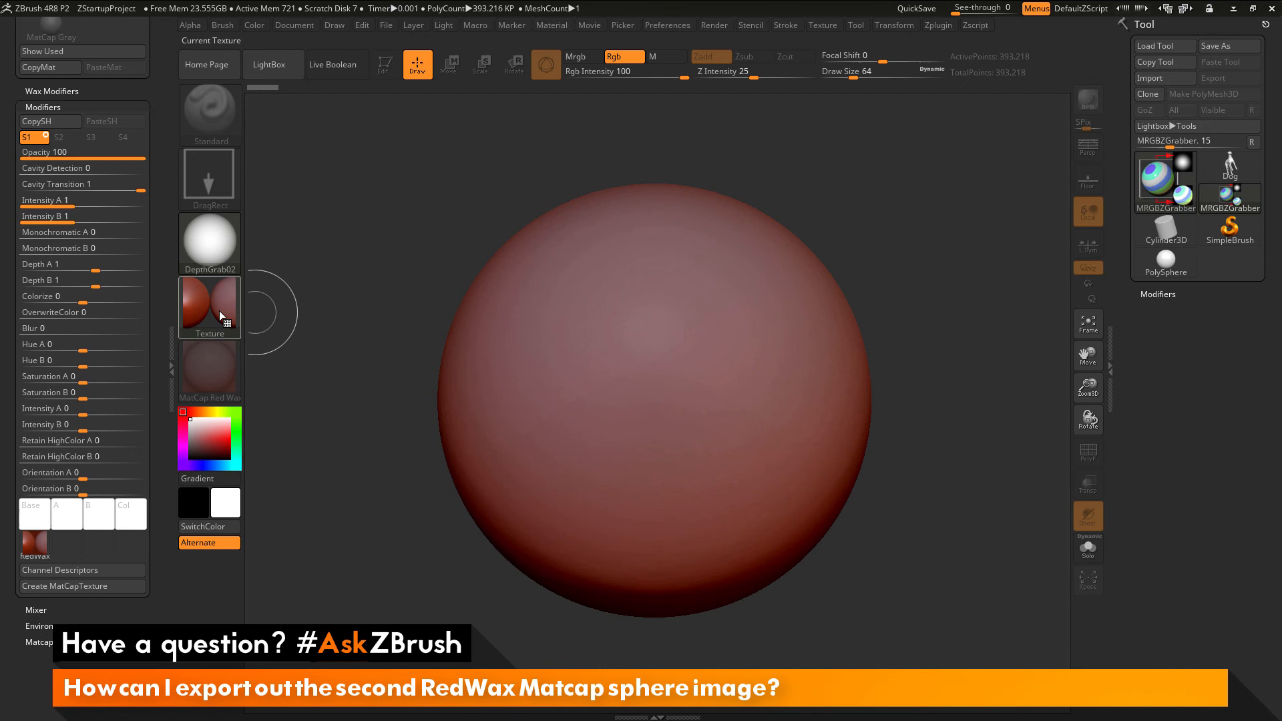
mouse_move(209, 307)
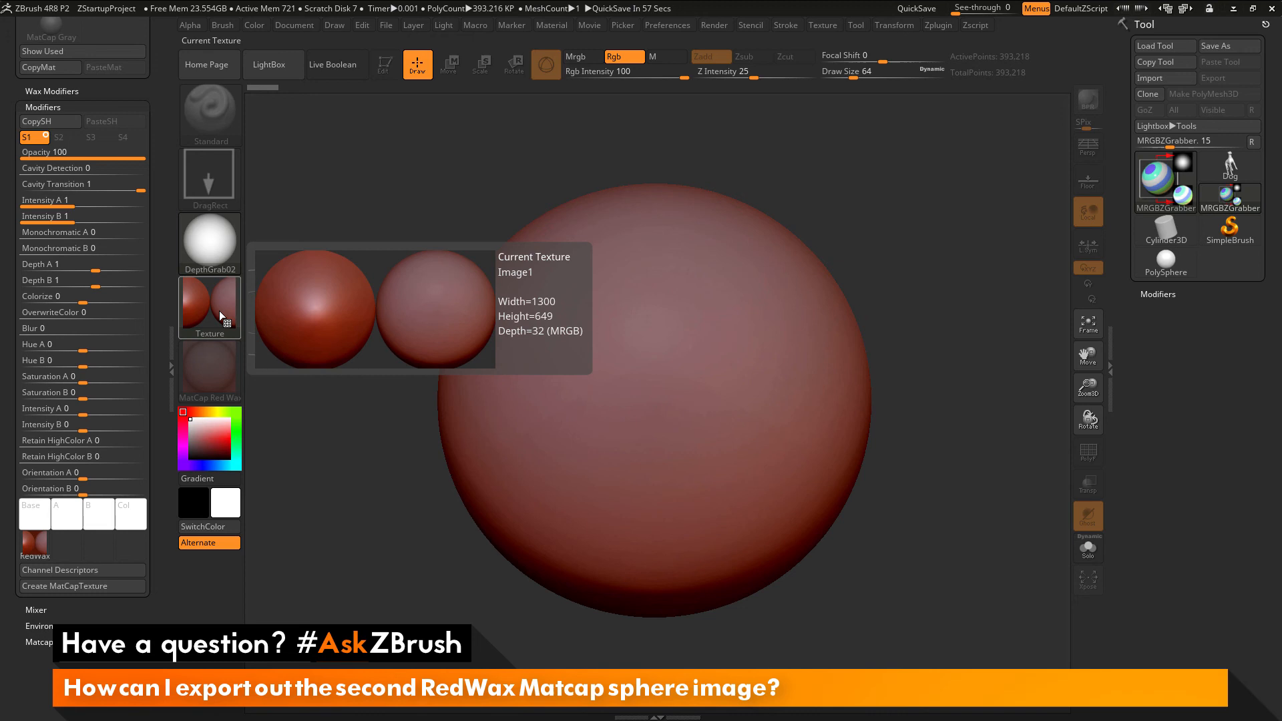